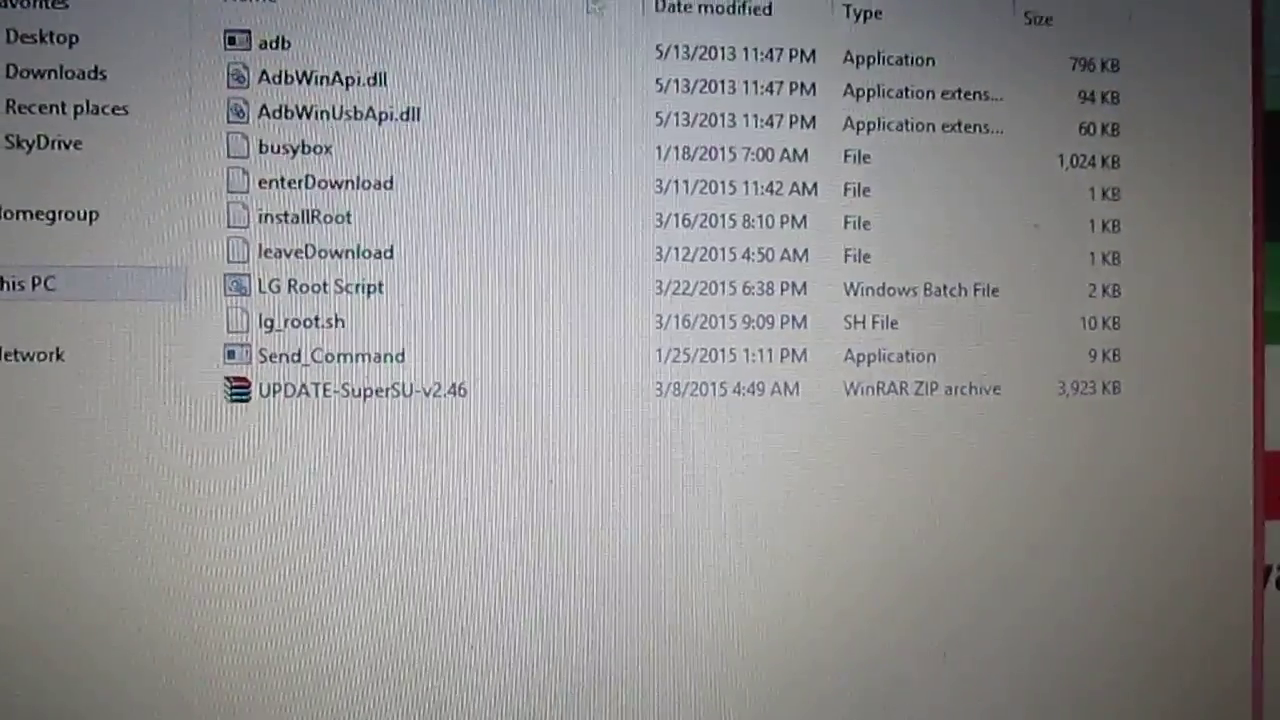
- Launch the LG Root Script batch file so its cmd window starts the adb server
left_click(384, 46)
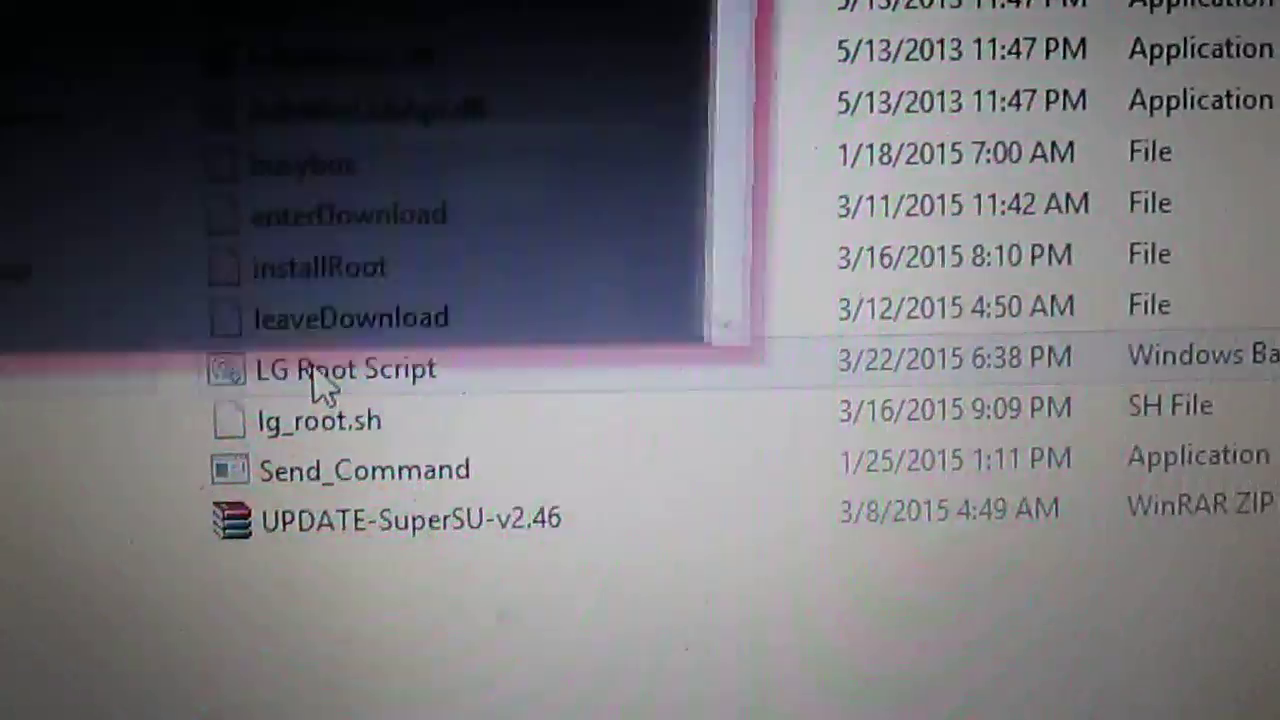
double_click(344, 368)
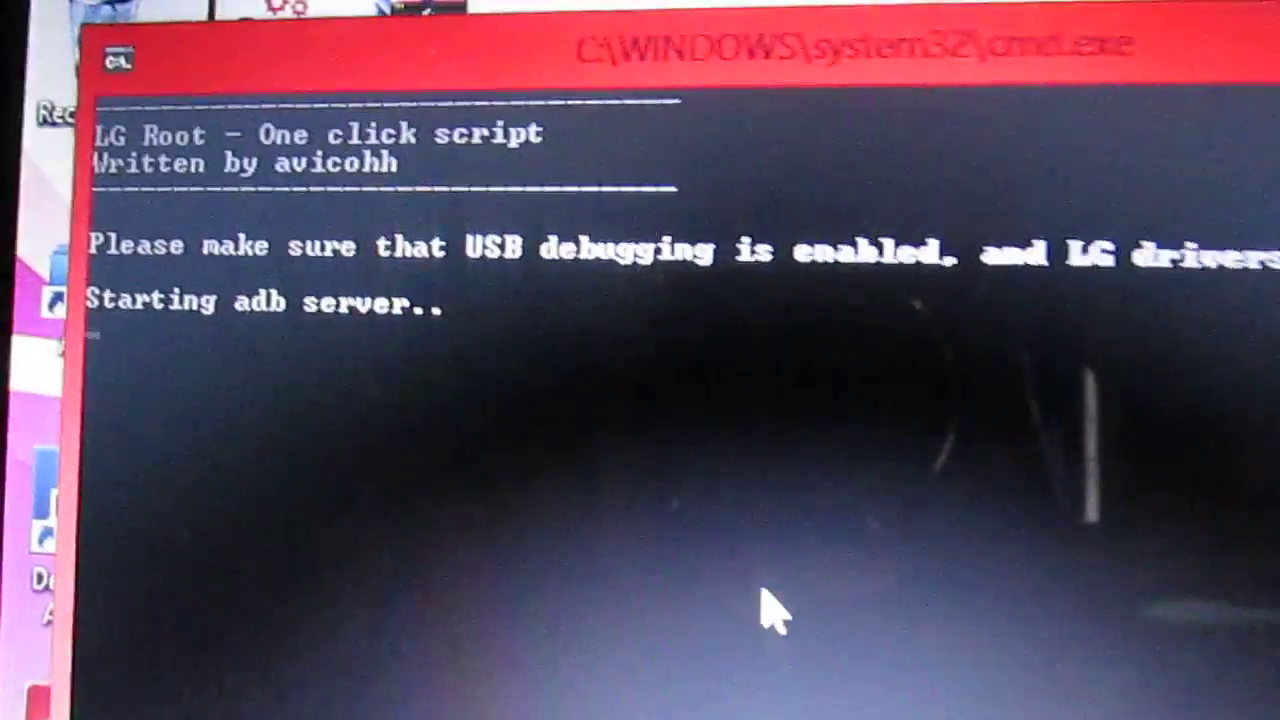